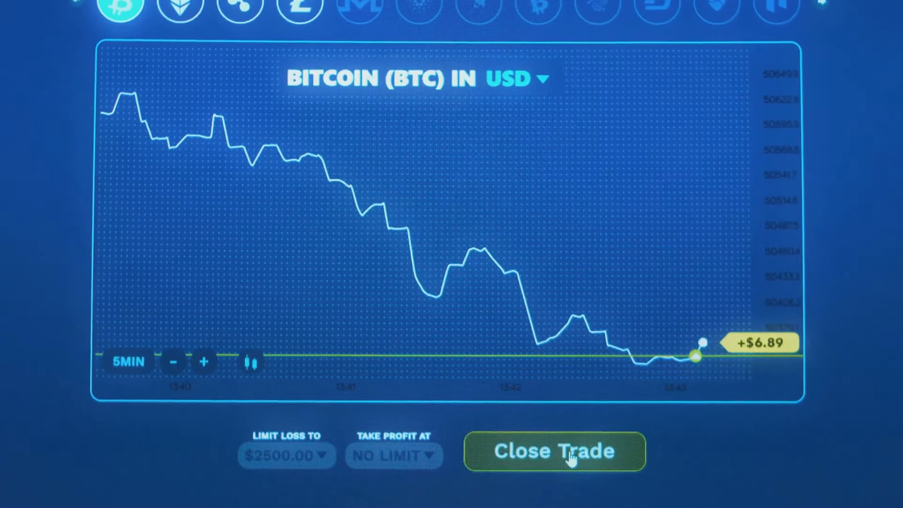
# Close the open BTC/USD trade to bring back the buy and sell order panel.
pyautogui.click(554, 452)
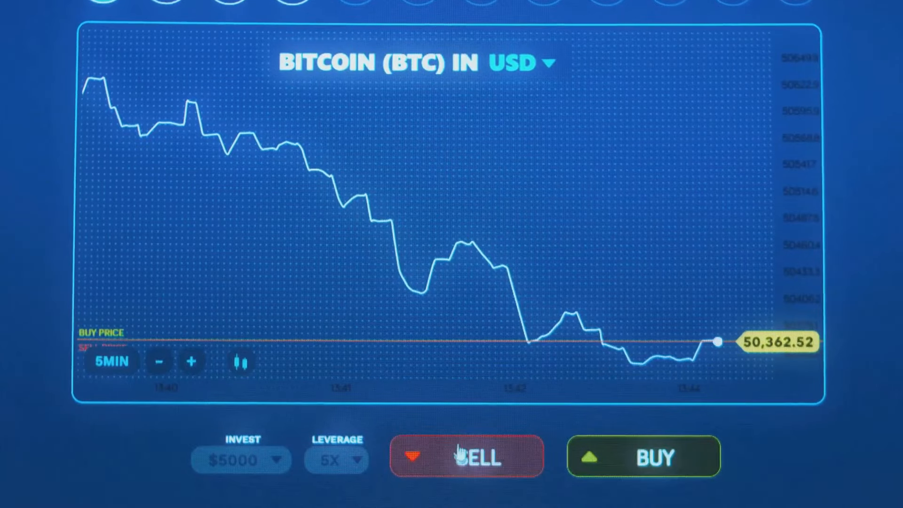